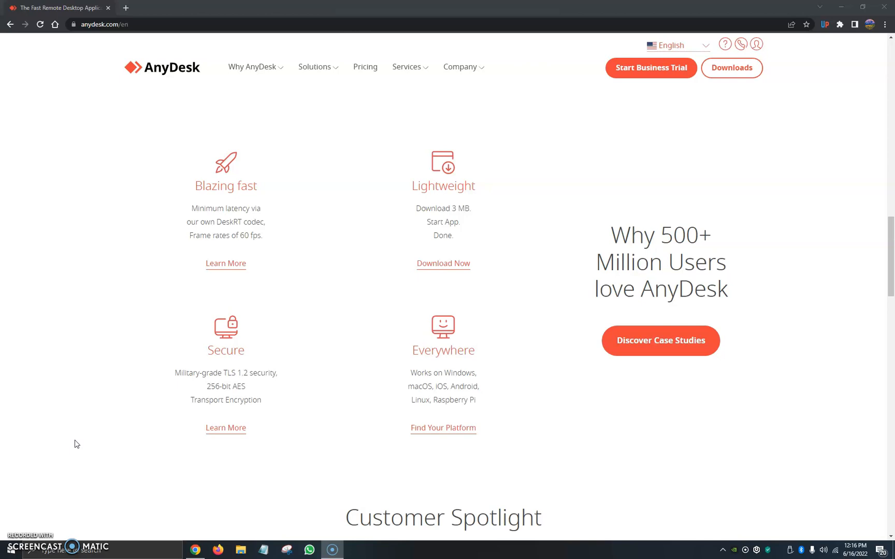
pyautogui.moveTo(378, 419)
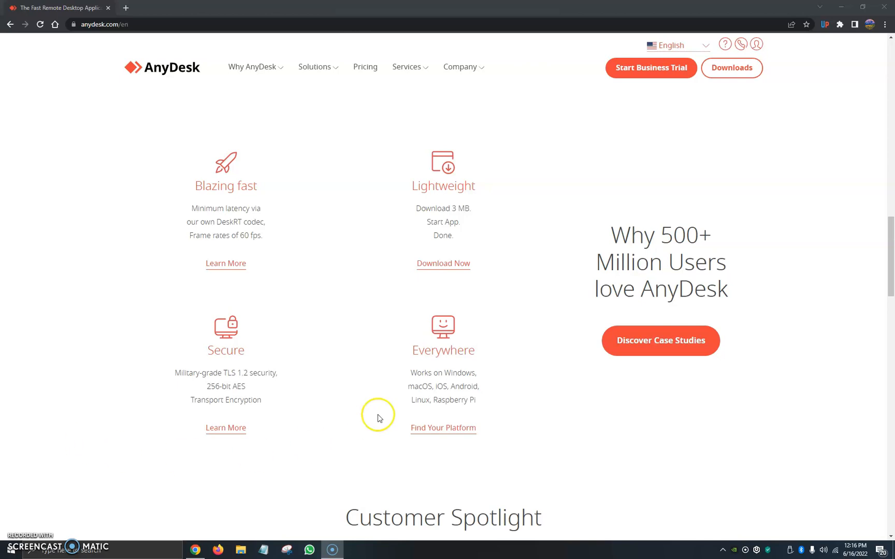
pyautogui.moveTo(238, 337)
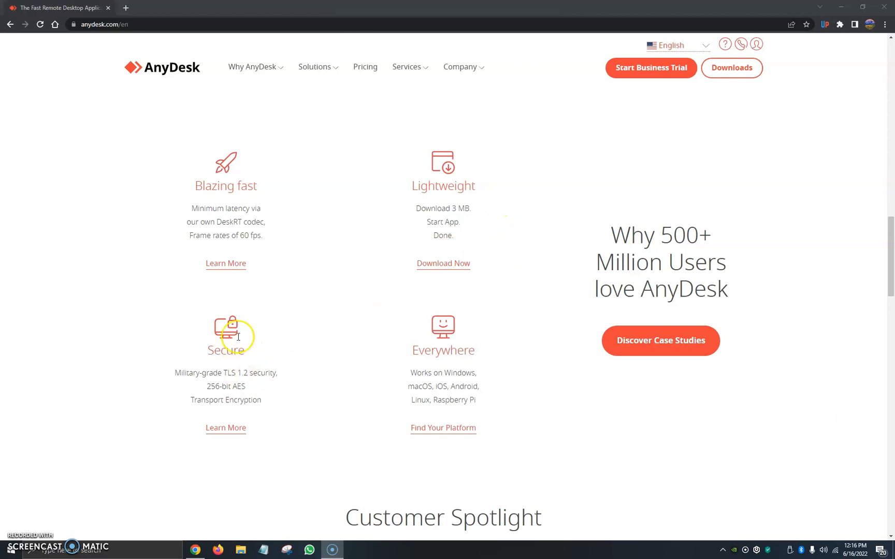
pyautogui.moveTo(458, 362)
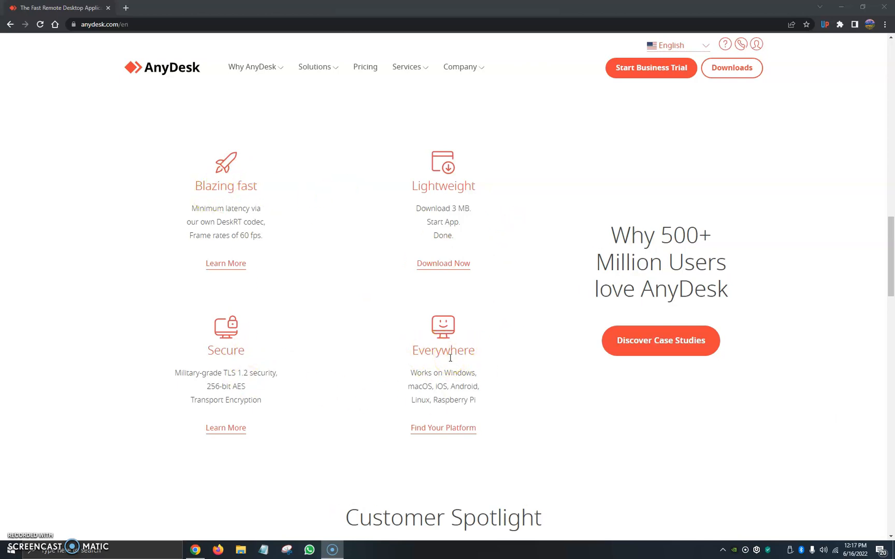
pyautogui.moveTo(563, 417)
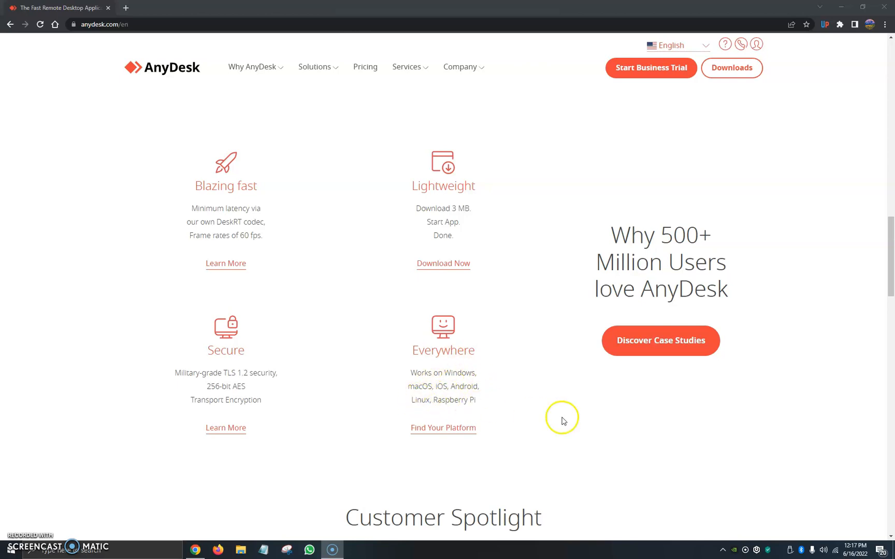
# - Return to the top of anydesk.com and start the AnyDesk Windows installer download via Download Now
pyautogui.scroll(3)
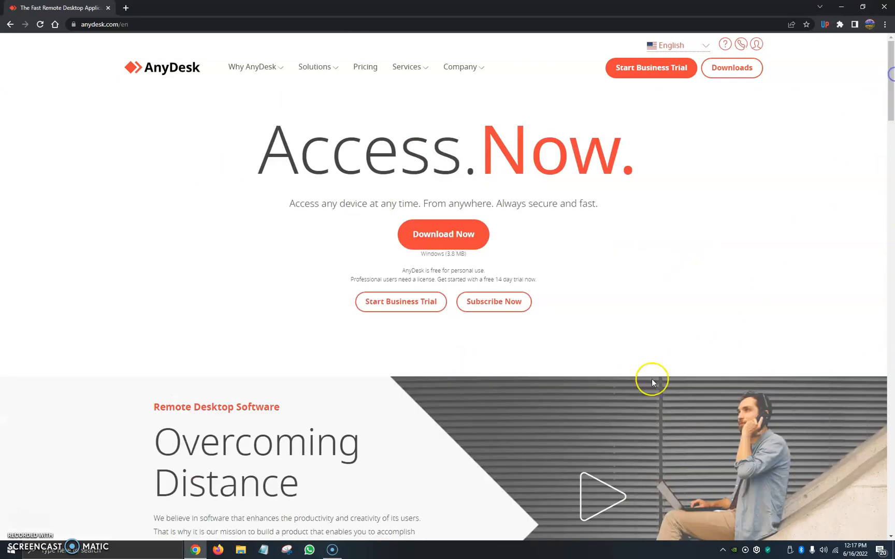
pyautogui.moveTo(80, 27)
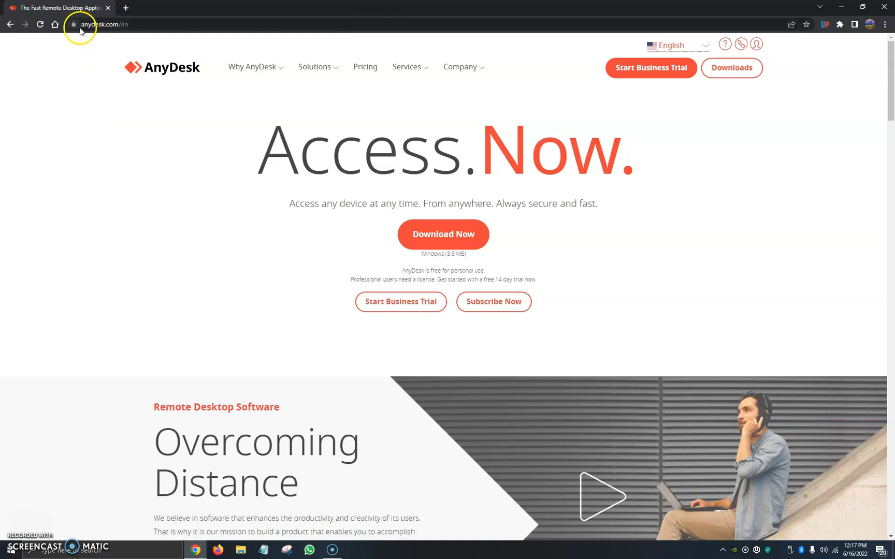
pyautogui.click(315, 67)
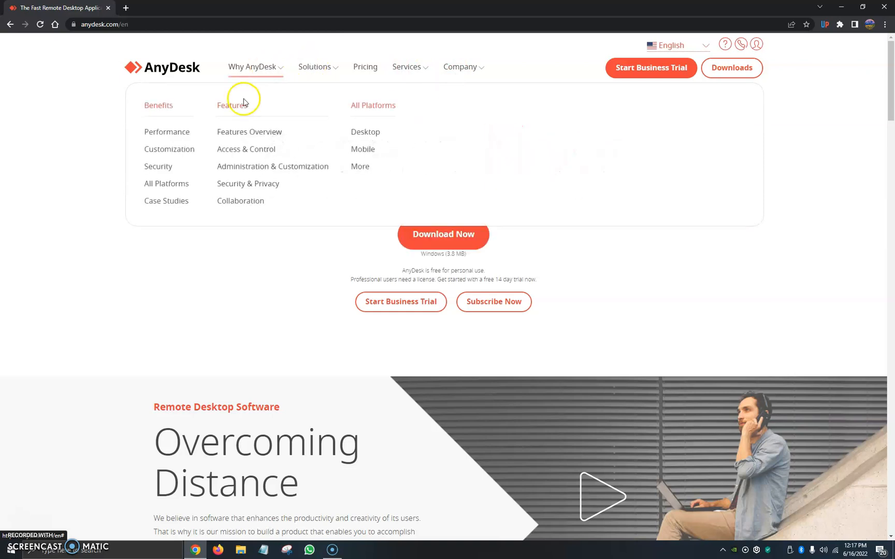
pyautogui.click(443, 234)
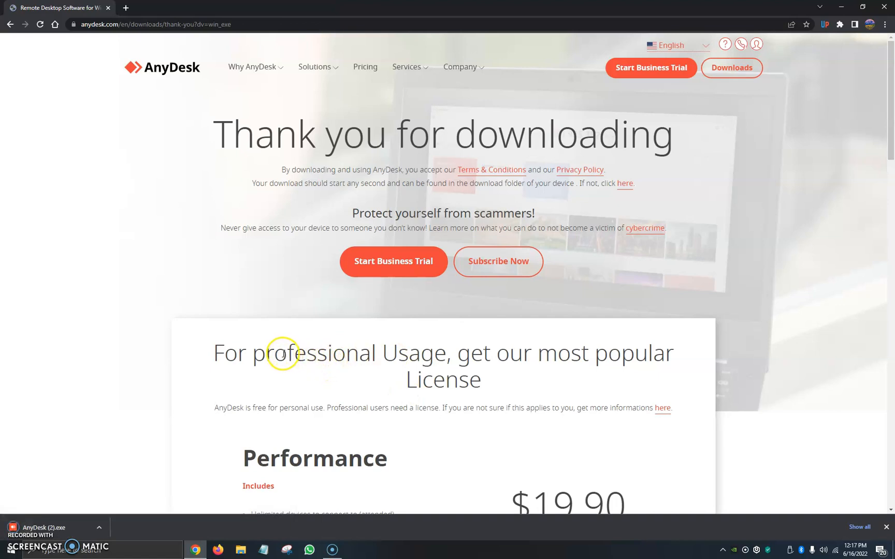
pyautogui.moveTo(365, 67)
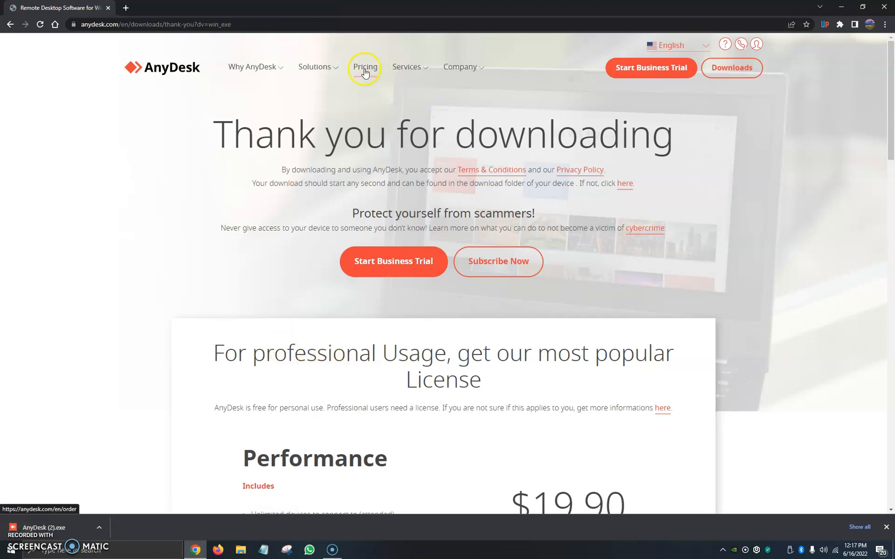
pyautogui.moveTo(444, 229)
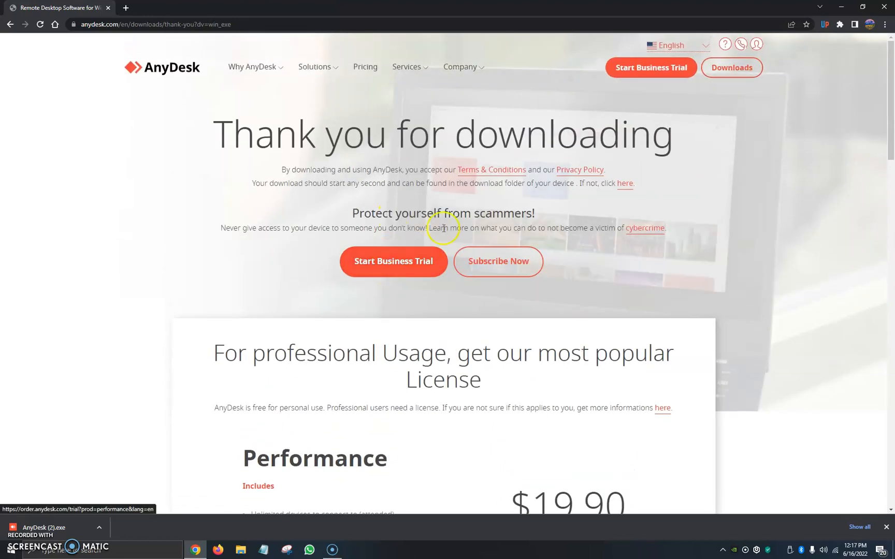
# - Scroll the thank-you page down to the Performance license pricing at $19.90 per month
pyautogui.scroll(-3)
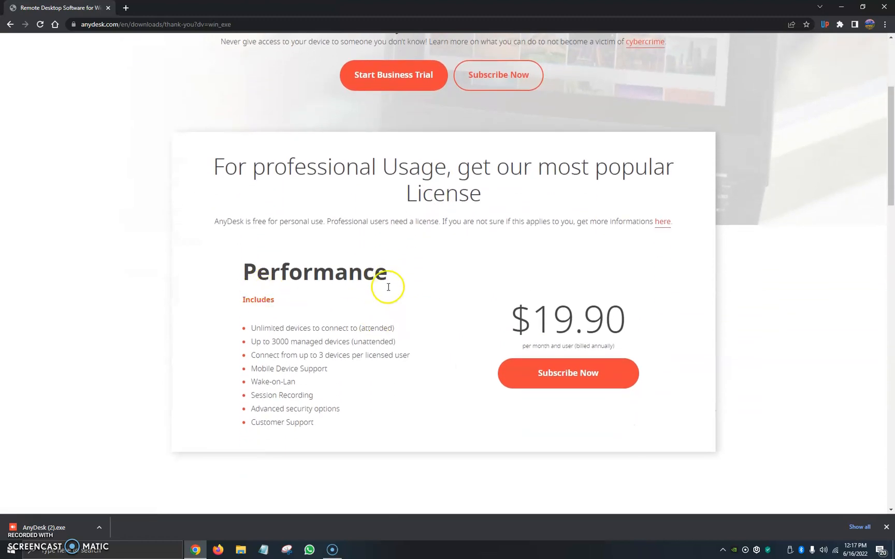
pyautogui.moveTo(564, 346)
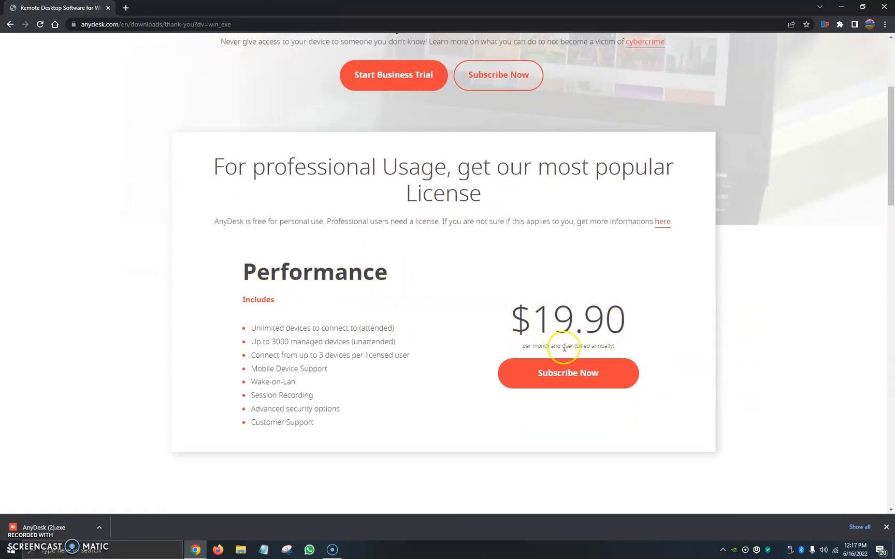
pyautogui.moveTo(272, 308)
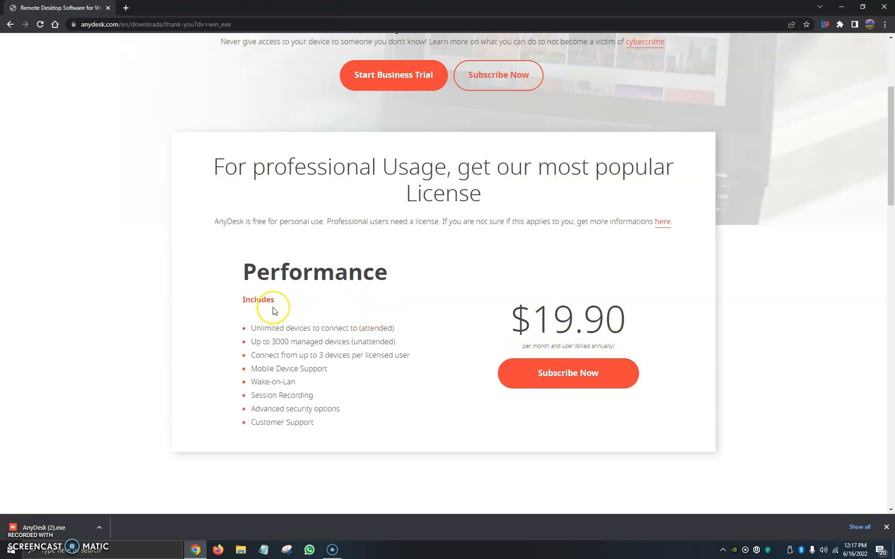
pyautogui.moveTo(227, 428)
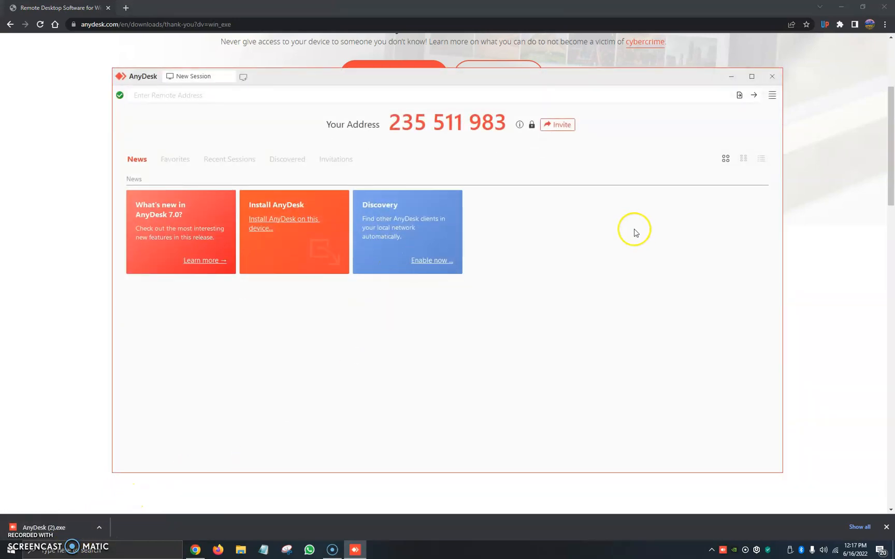
pyautogui.moveTo(325, 125)
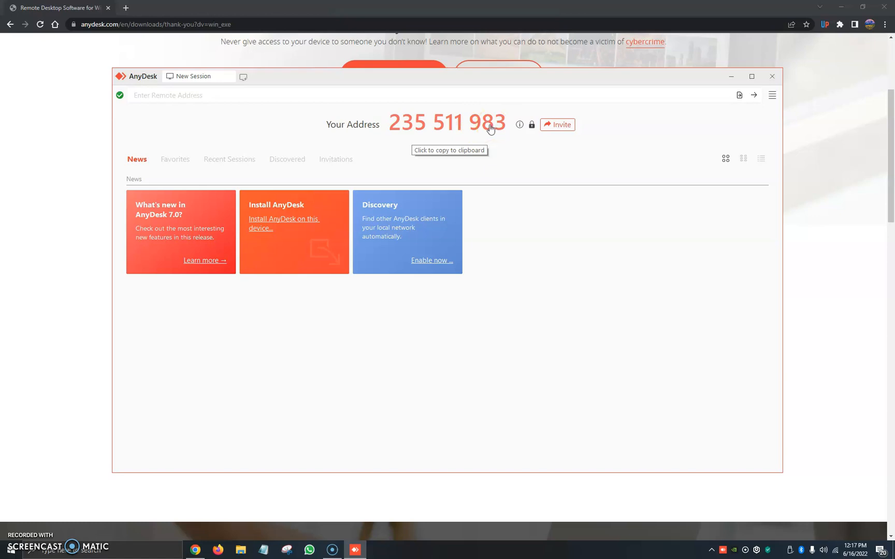
pyautogui.moveTo(161, 100)
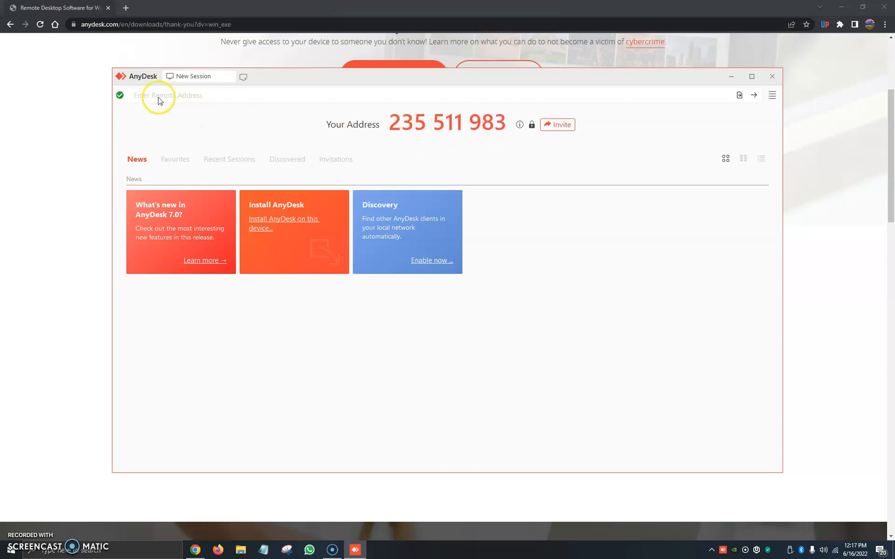
# - Activate the Enter Remote Address field so Address Book suggestions appear
pyautogui.click(166, 95)
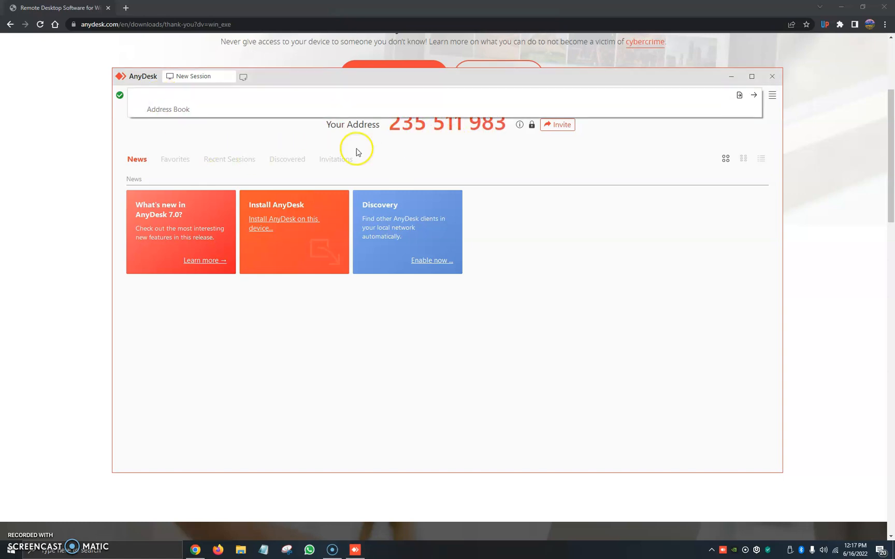
pyautogui.moveTo(171, 128)
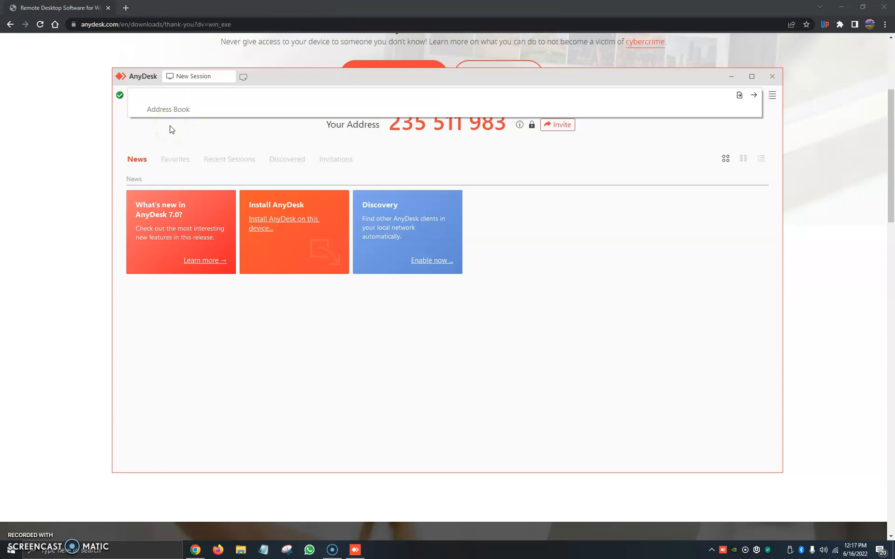